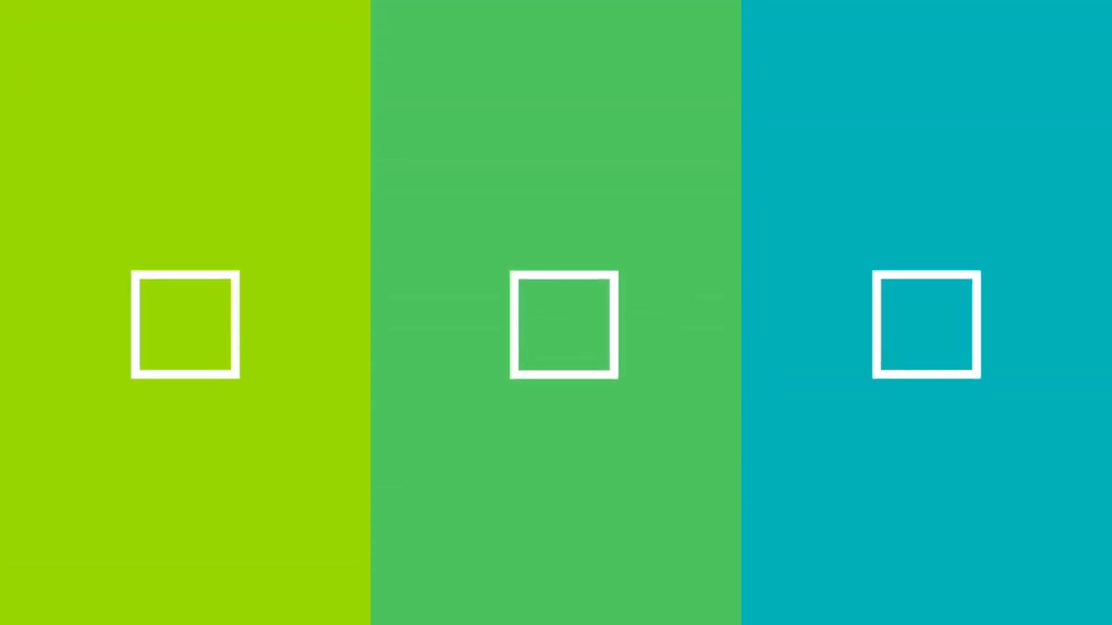
click(563, 324)
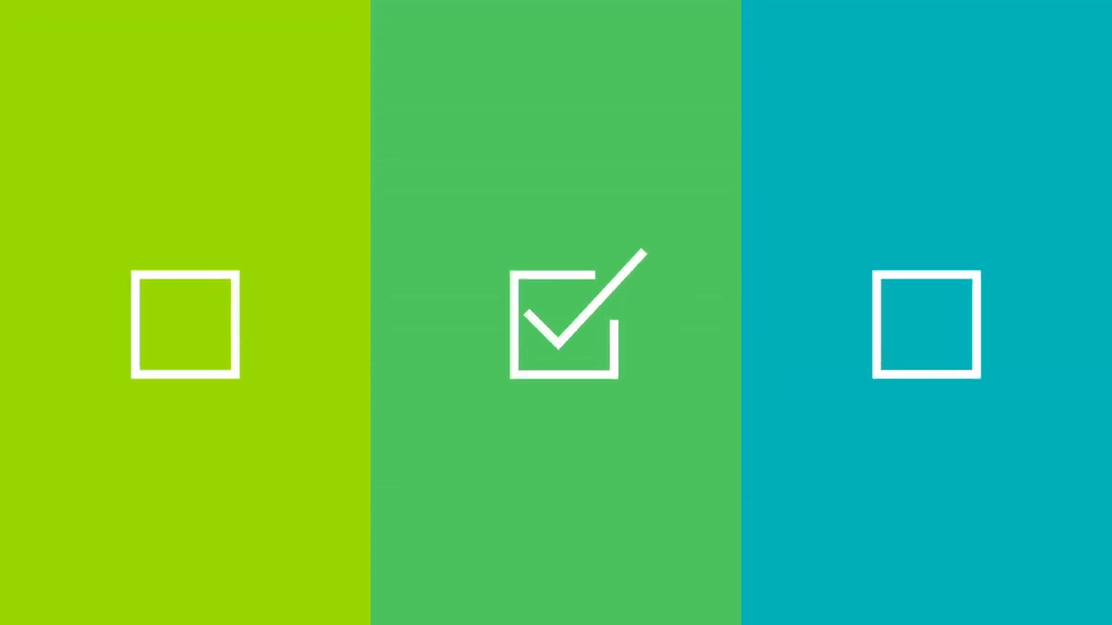